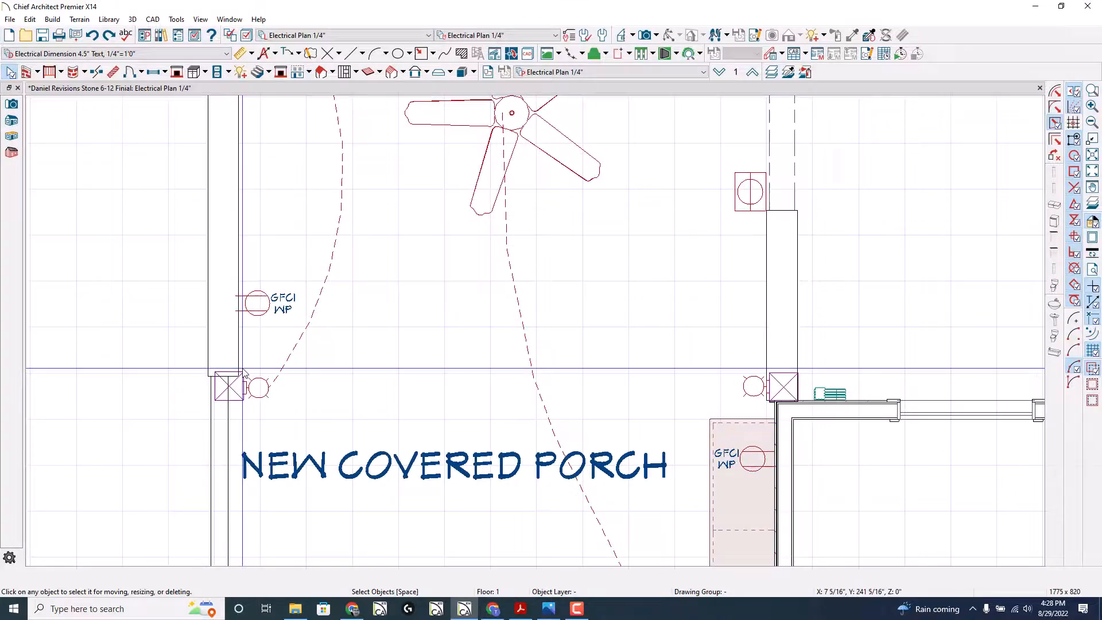
Inspect the railing wall's specifications without changes, then select the sconce beside the post.
double_click(222, 388)
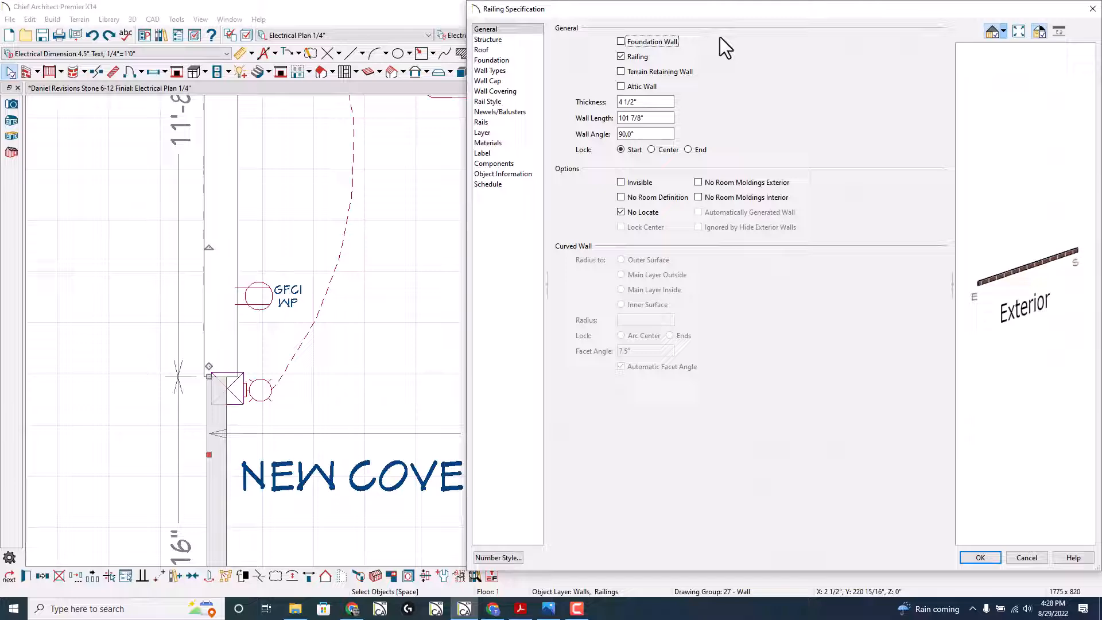
click(1027, 558)
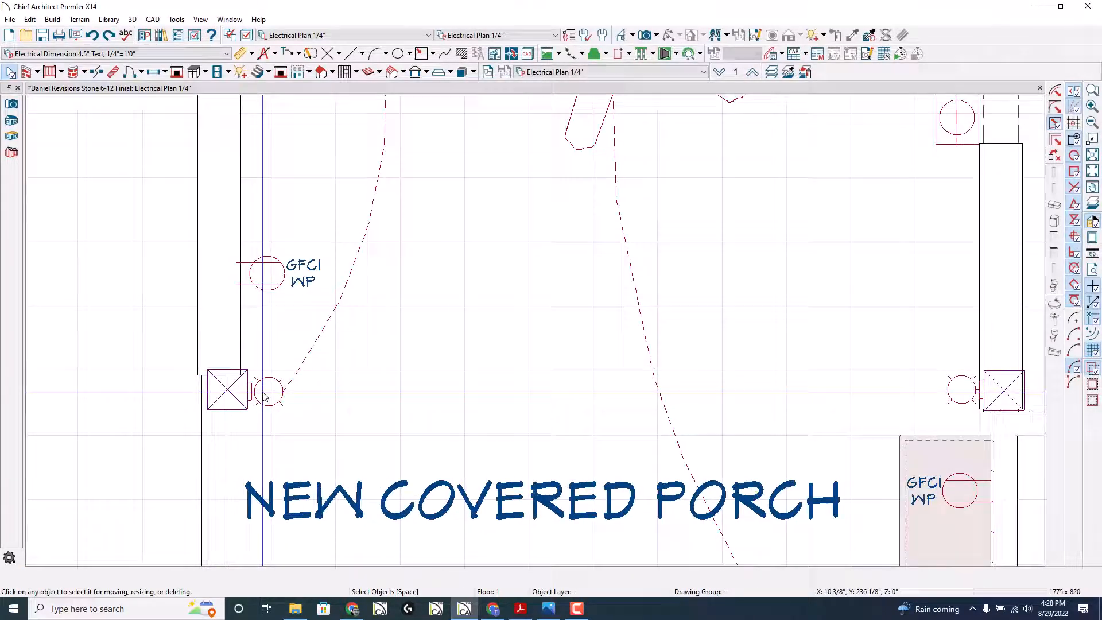
click(270, 392)
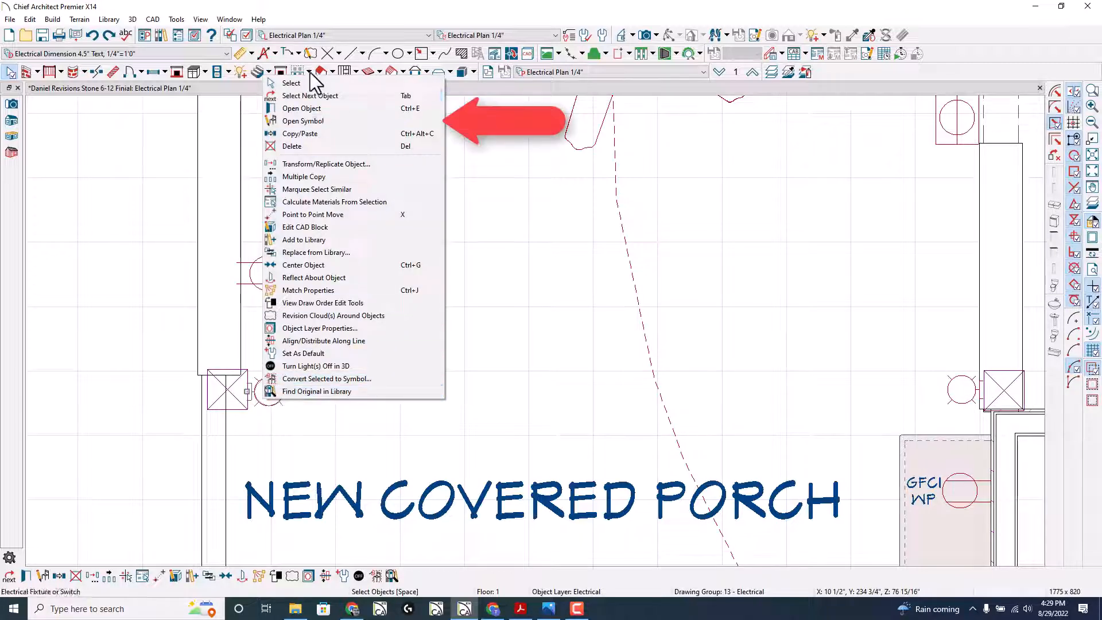
mouse_move(310, 129)
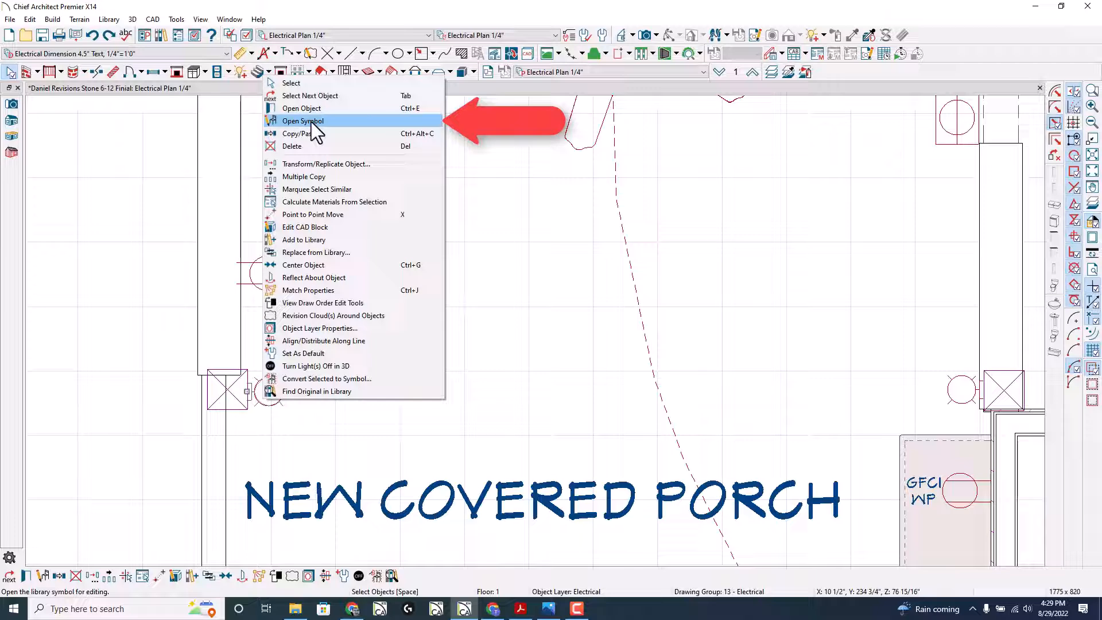
Set the sconce symbol to Floor Mounted in its Open Symbol options and apply.
click(302, 121)
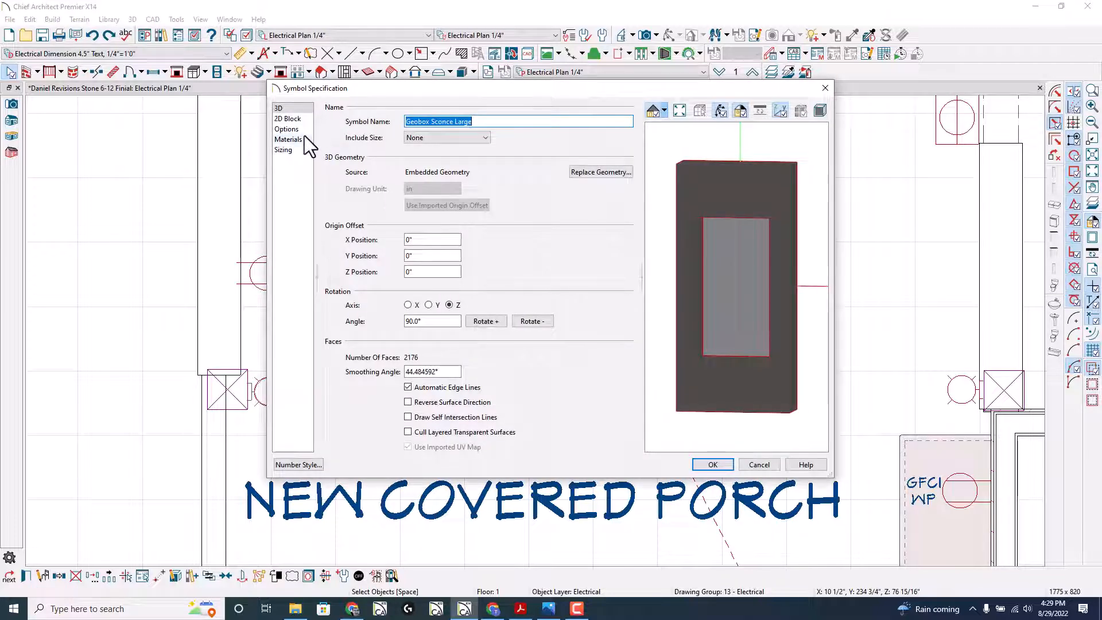
click(287, 128)
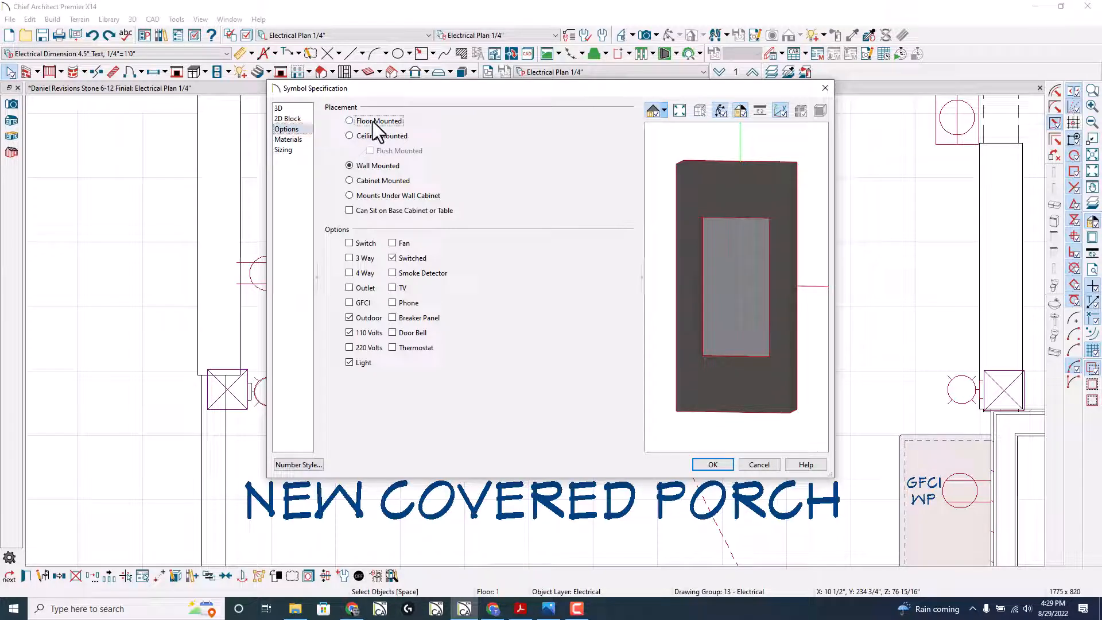
click(349, 121)
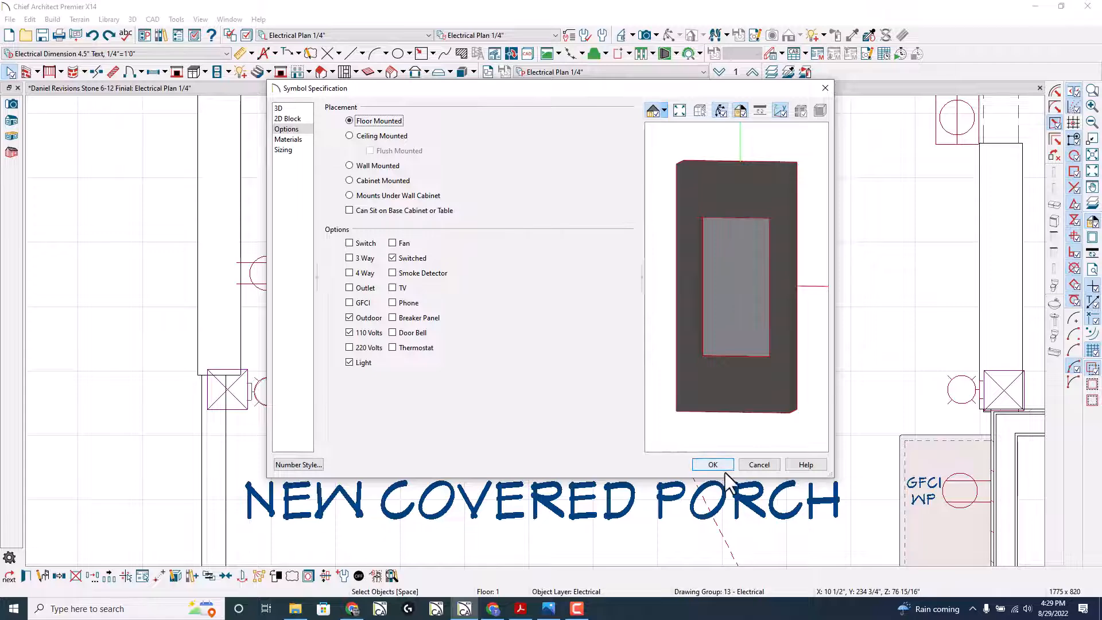
click(712, 464)
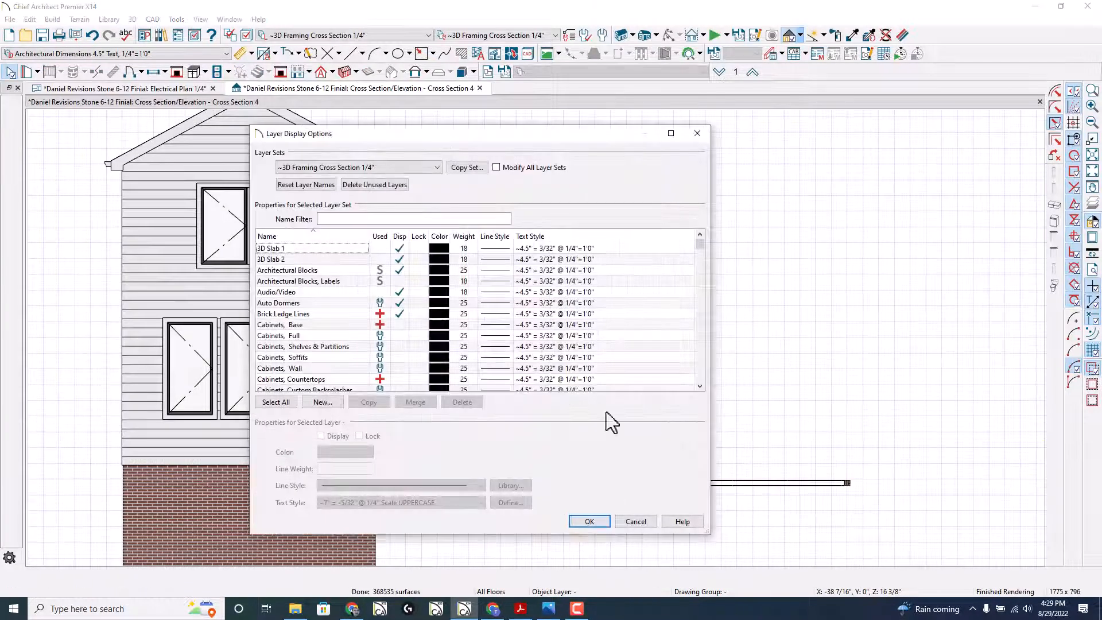
click(590, 521)
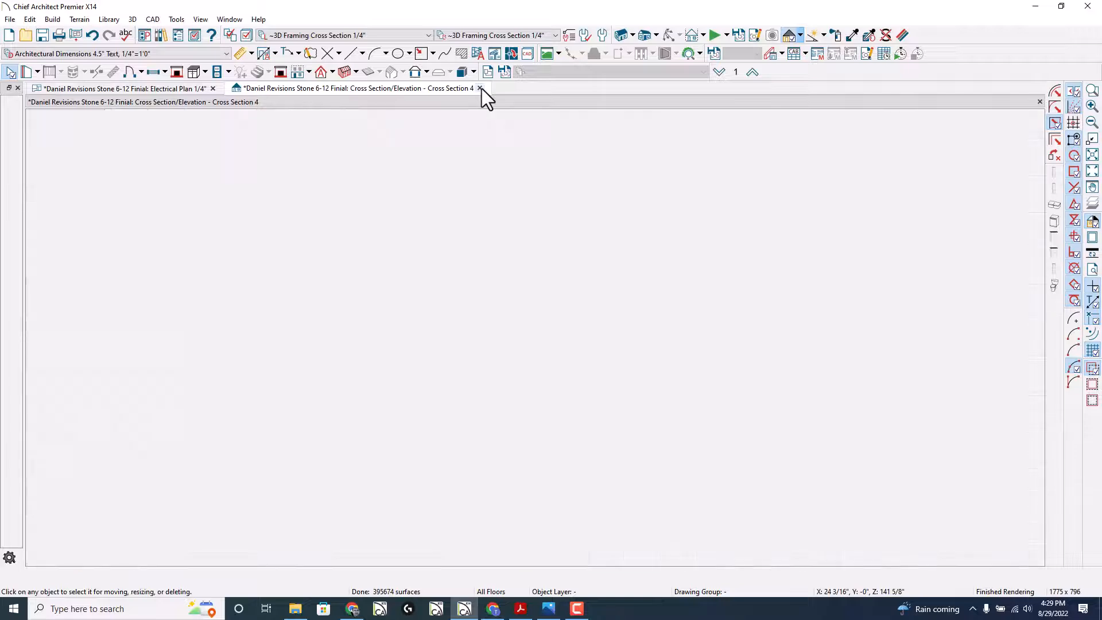
click(480, 88)
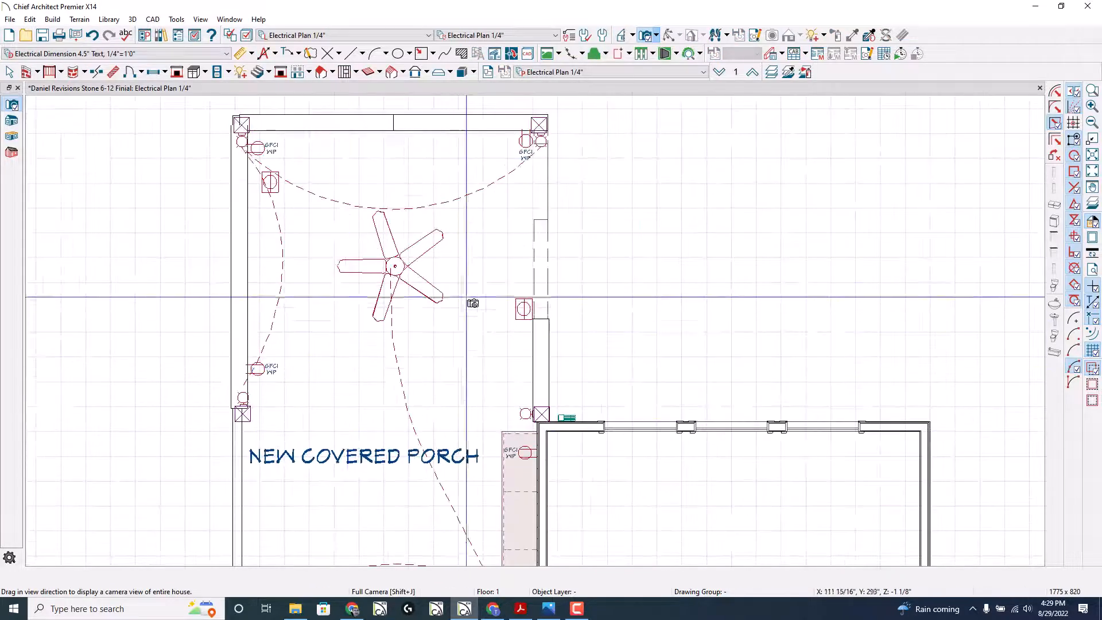
View the porch post sconces from a 3D camera, orbiting around, then return to the electrical plan.
drag(472, 303, 460, 279)
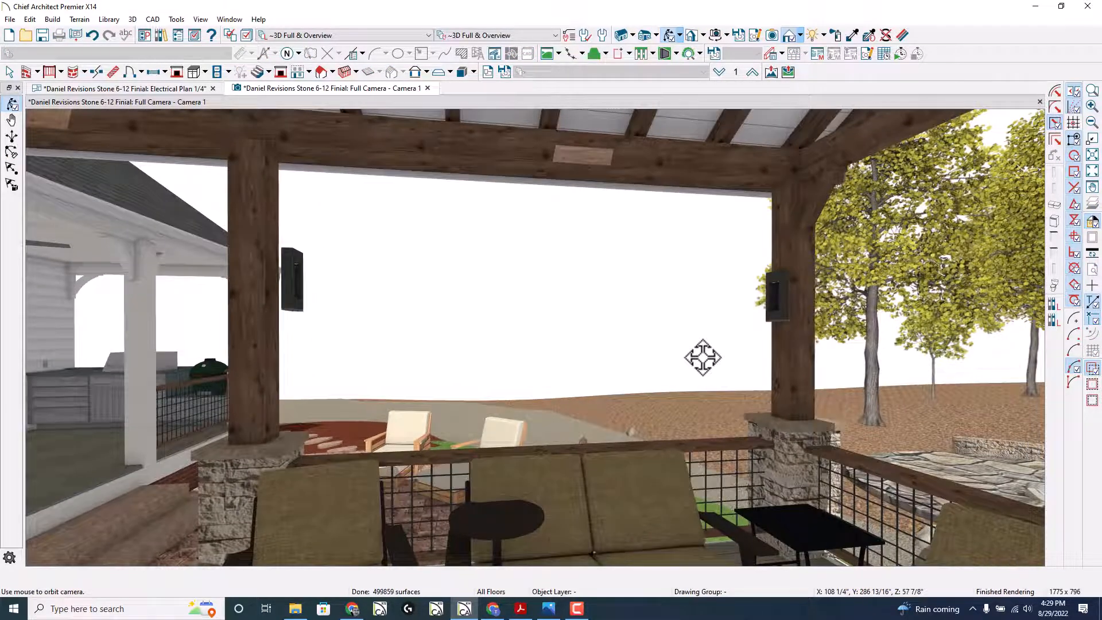
drag(702, 354, 772, 295)
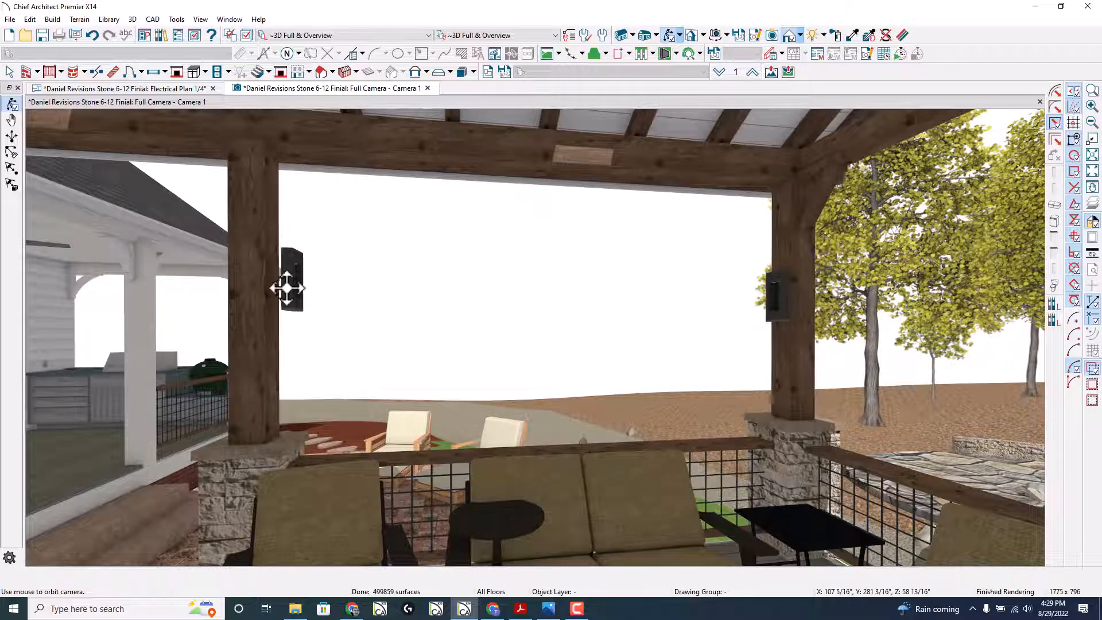
drag(288, 288, 256, 321)
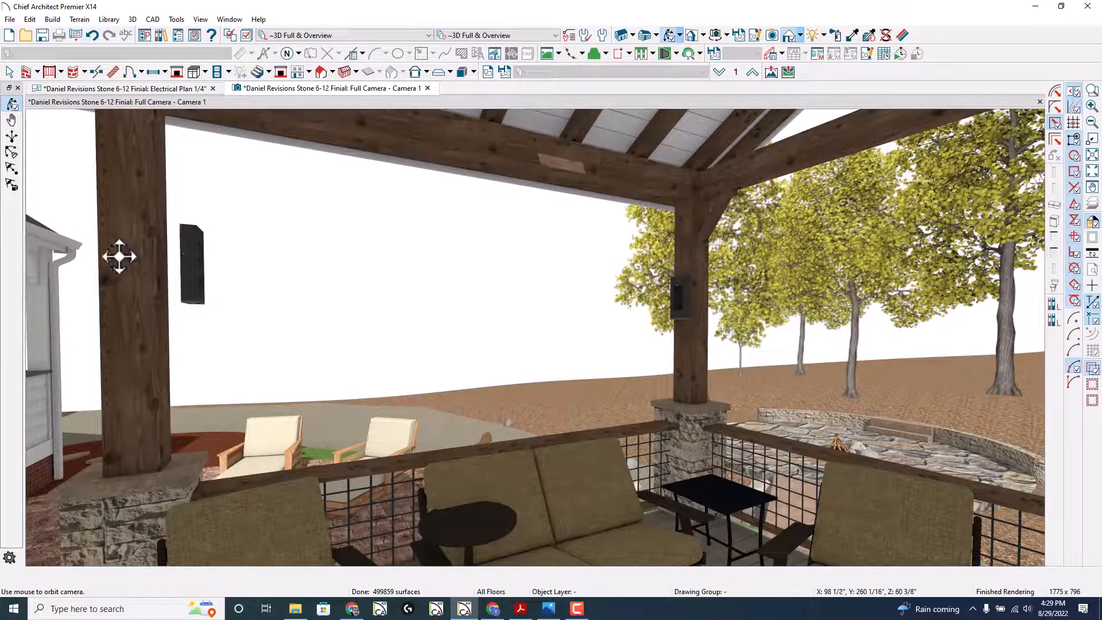
drag(119, 256, 236, 350)
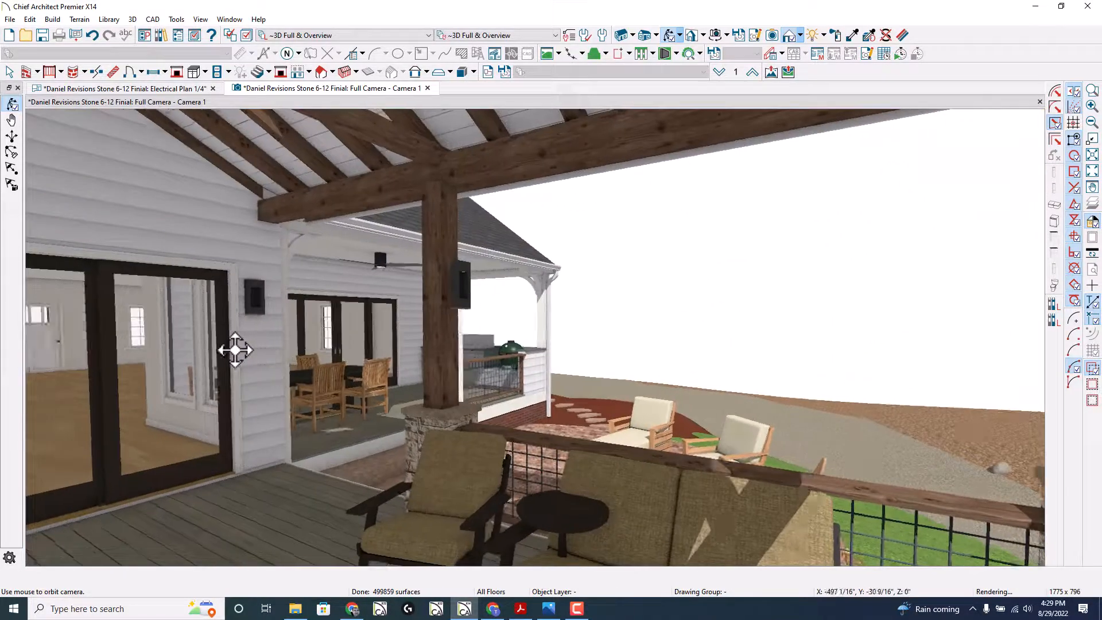
click(121, 87)
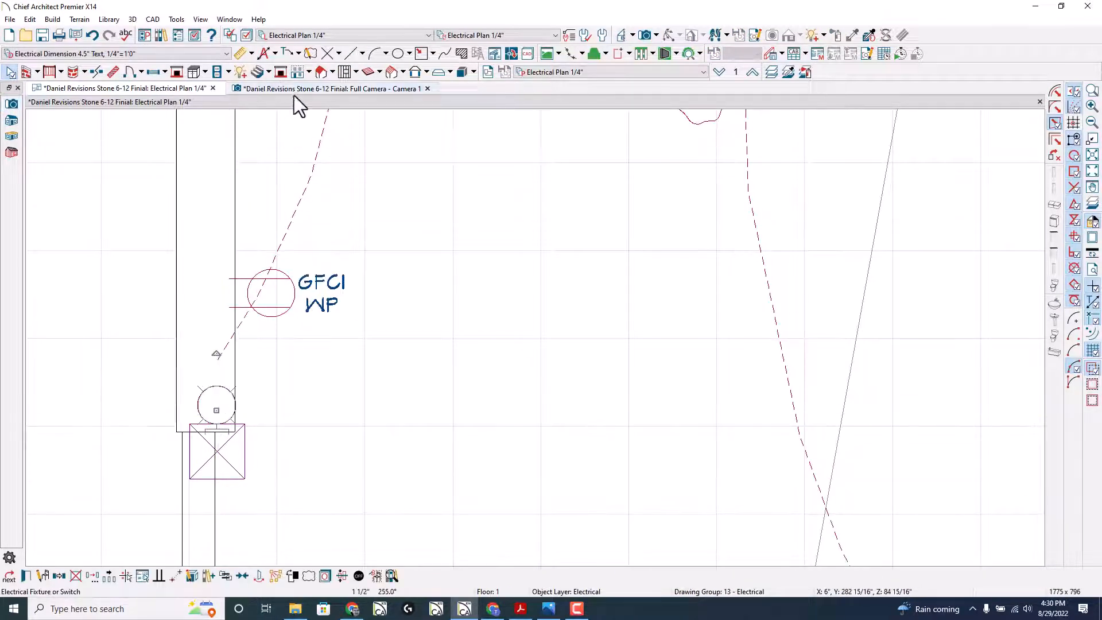
click(329, 88)
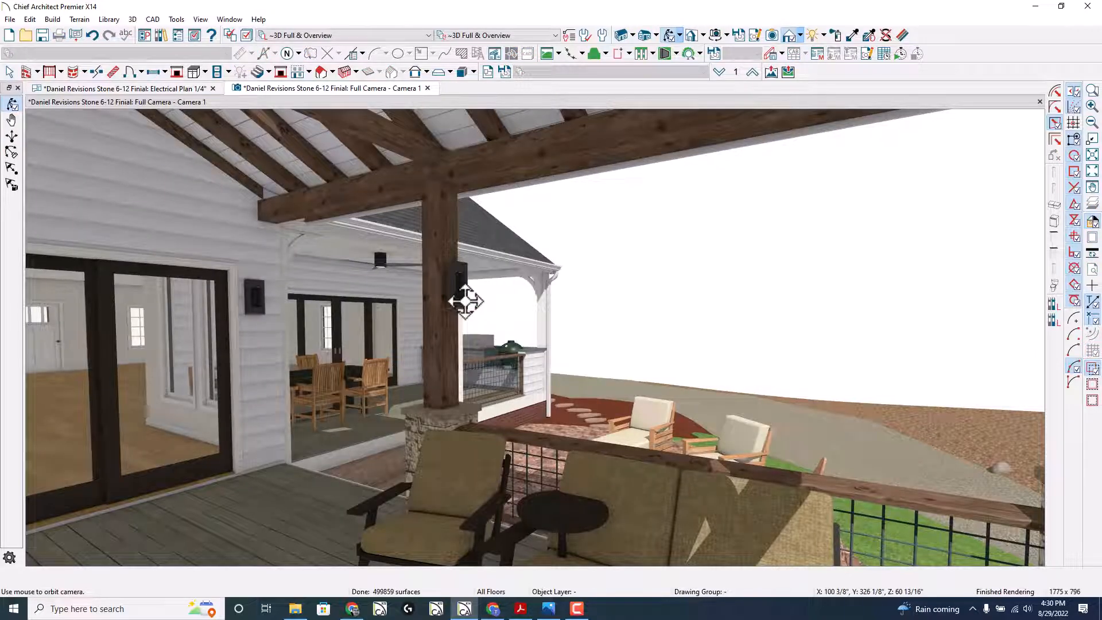
drag(467, 301, 392, 334)
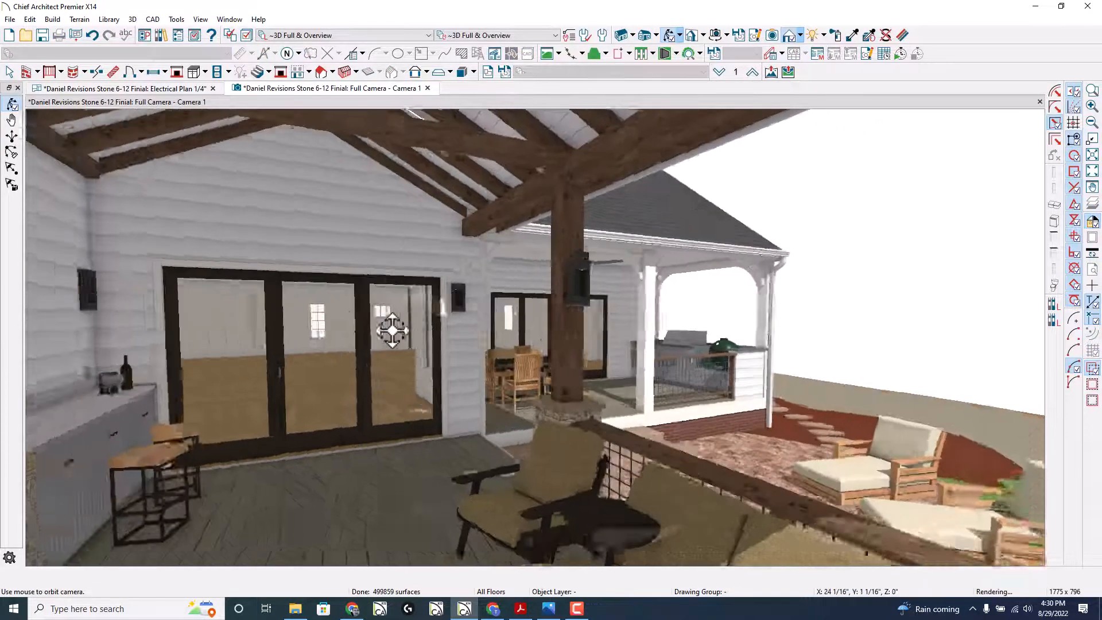
drag(393, 331, 558, 335)
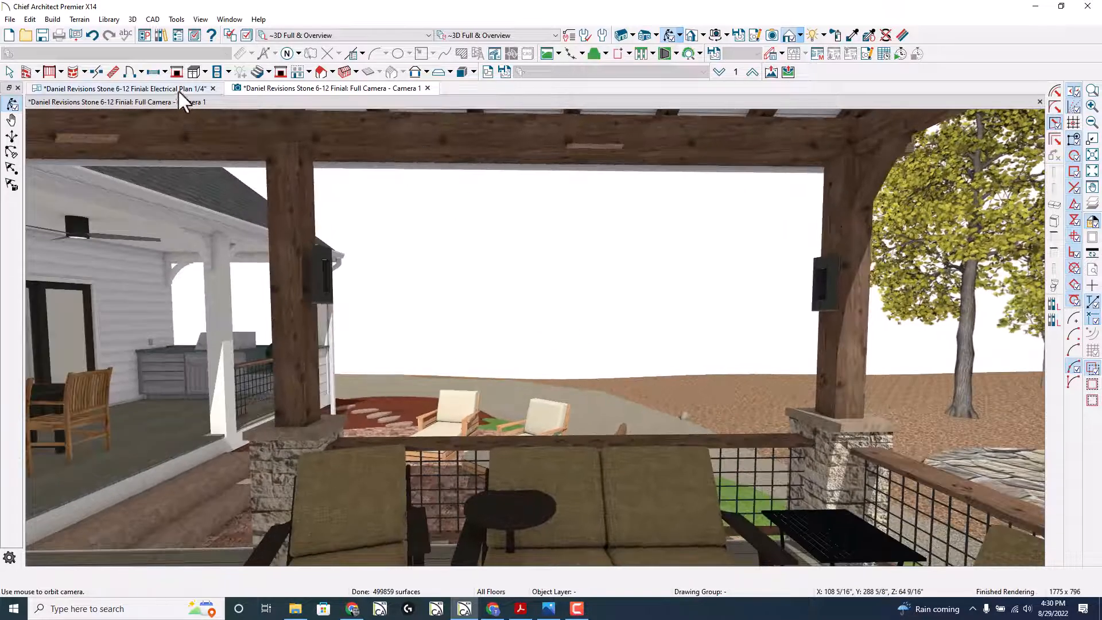
click(115, 104)
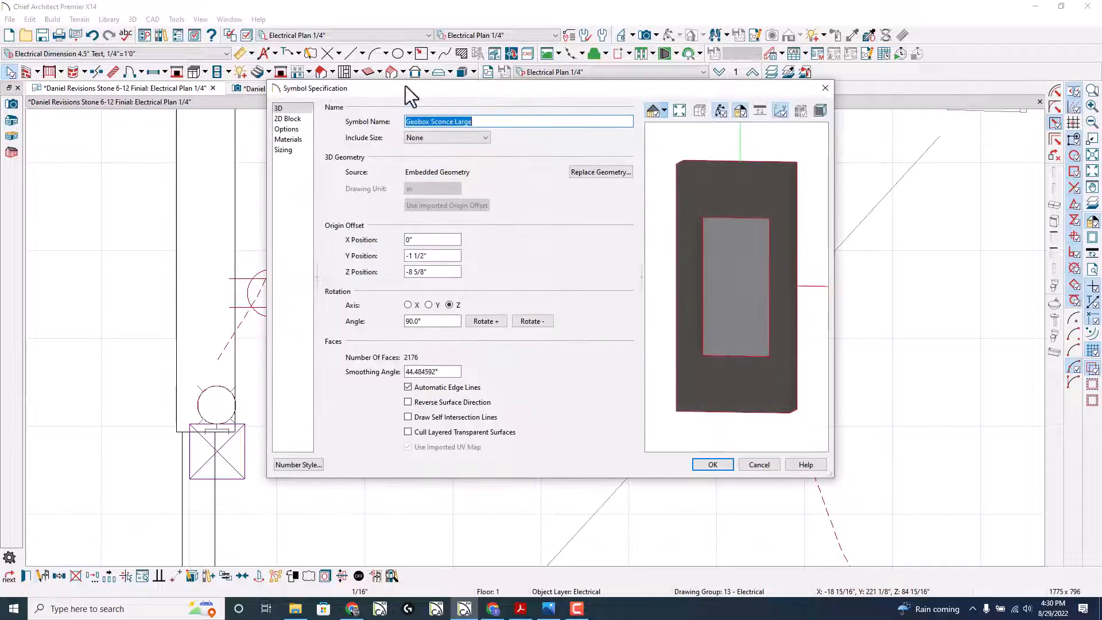
click(287, 129)
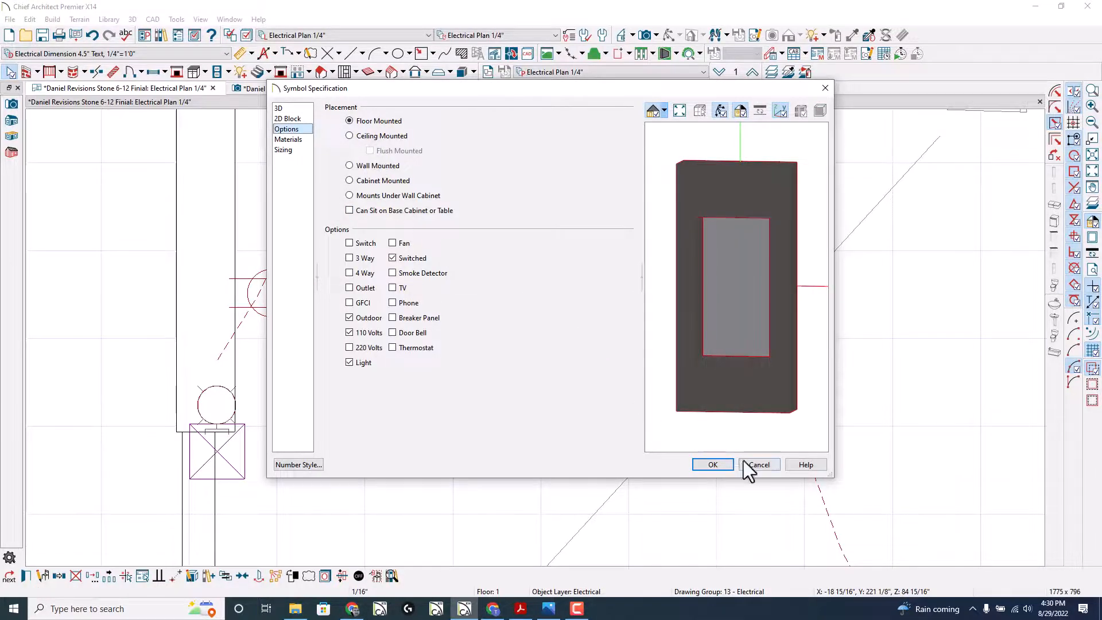
click(759, 464)
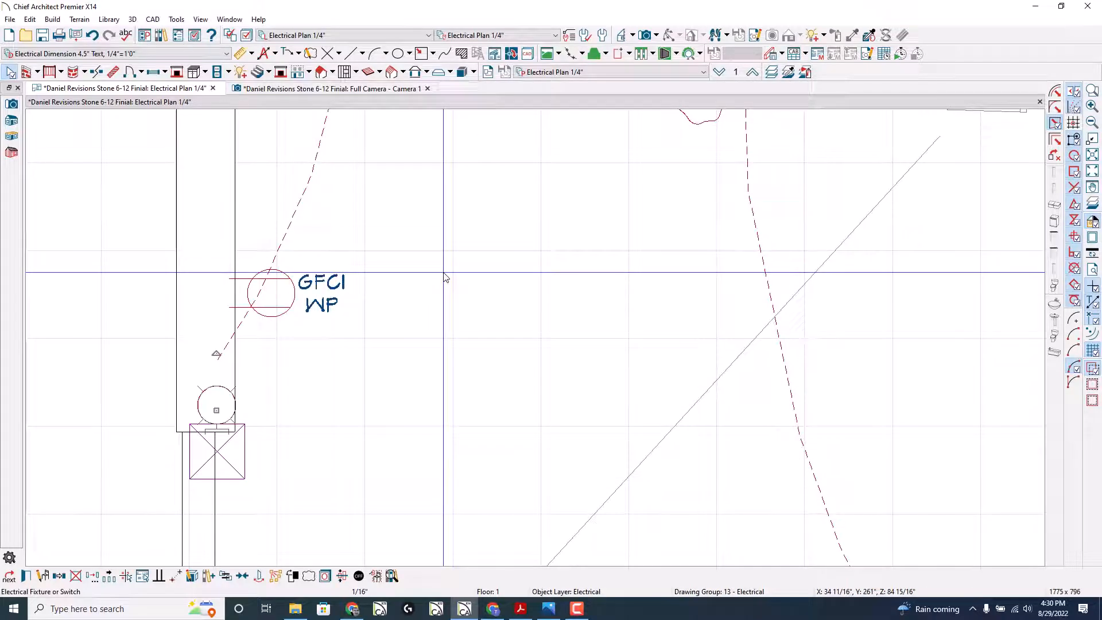